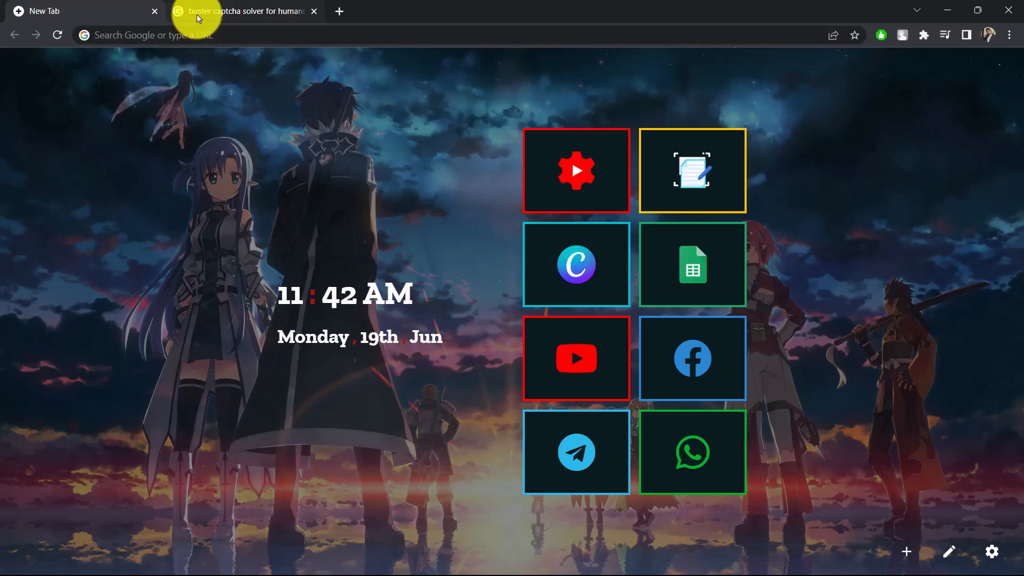
Open the 'Buster: Captcha Solver for Humans' Chrome Web Store result from the search tab.
left_click(245, 11)
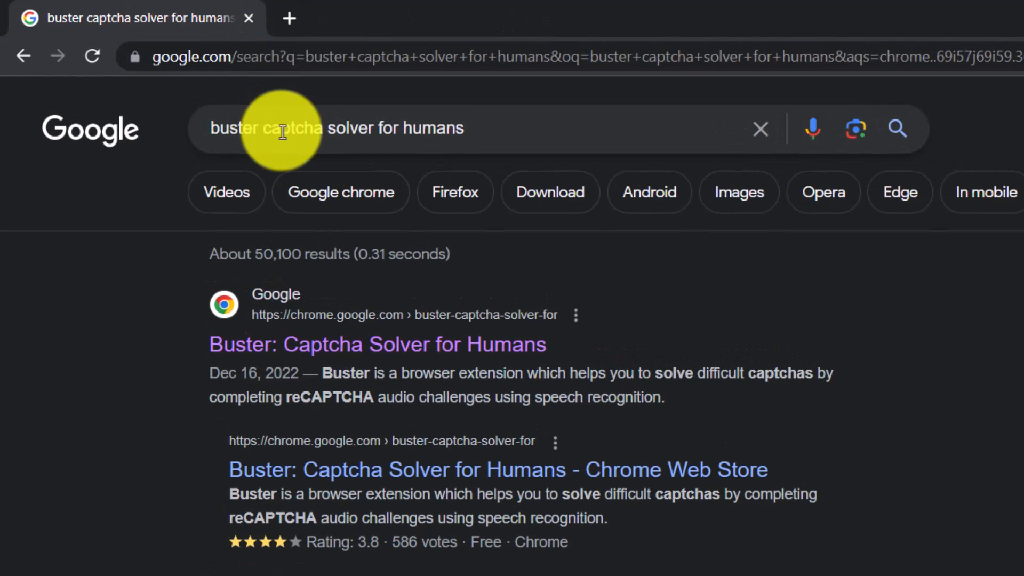
mouse_move(662, 134)
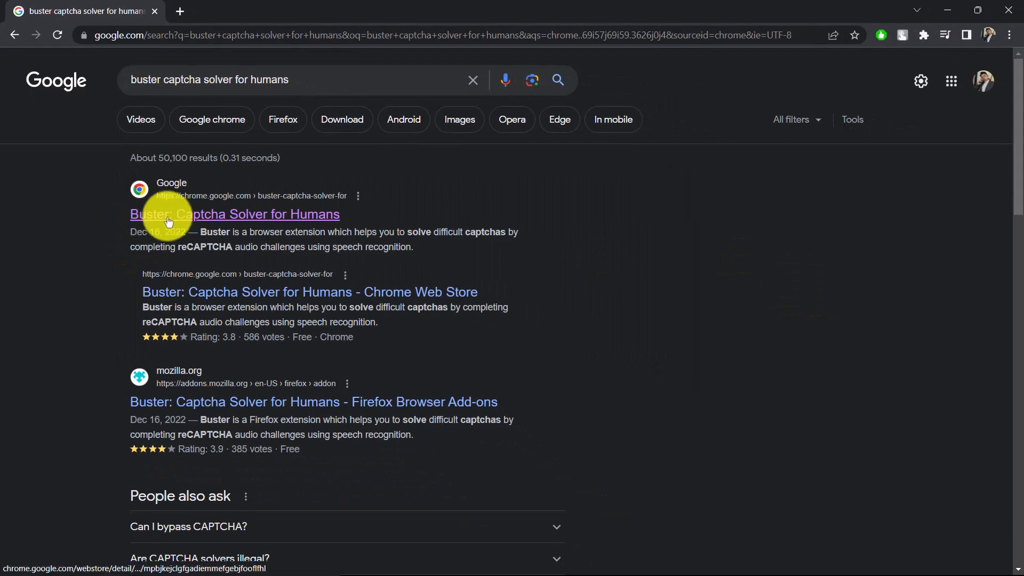
mouse_move(270, 210)
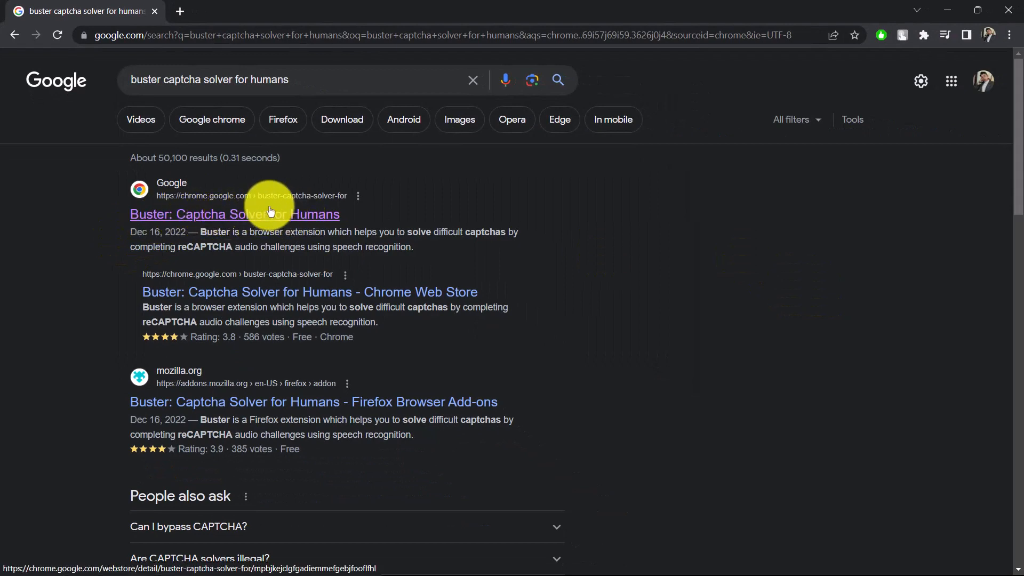
mouse_move(366, 406)
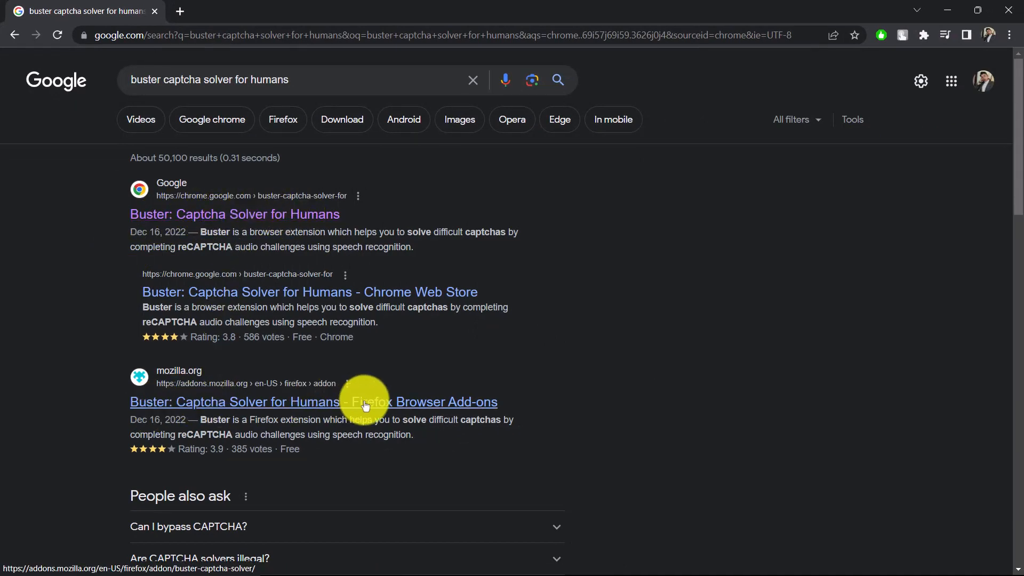
left_click(314, 401)
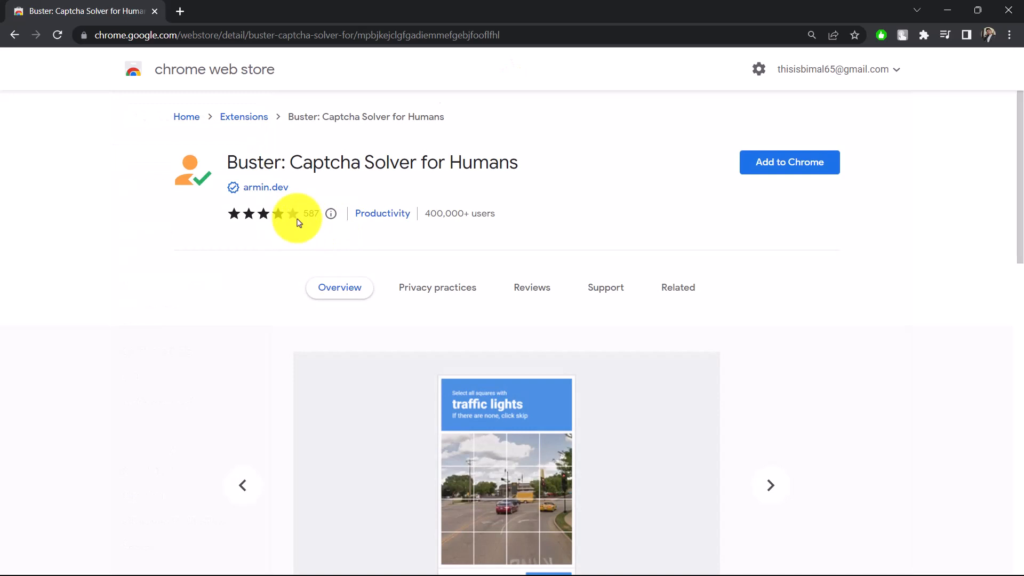
mouse_move(542, 182)
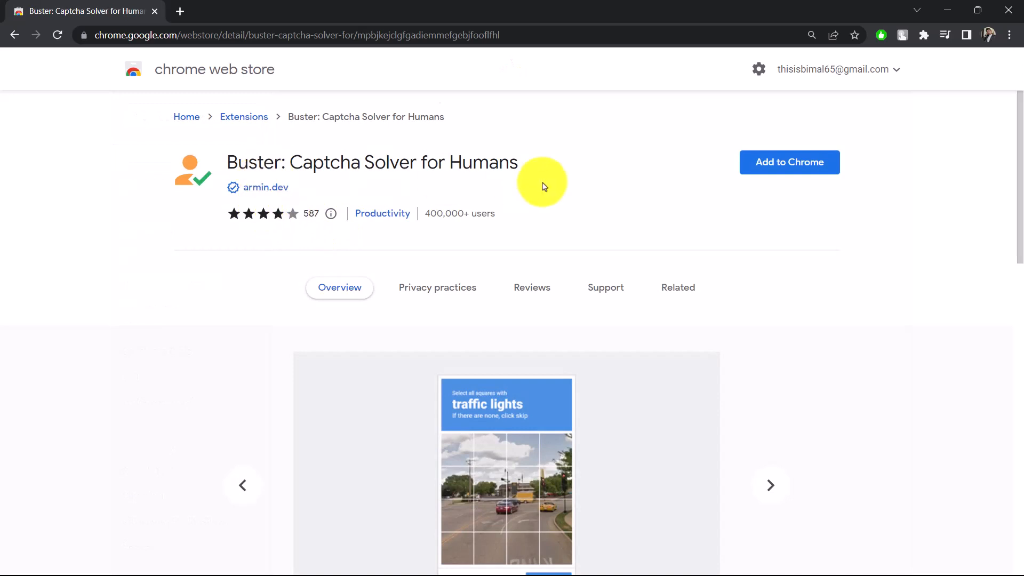
Add Buster to Chrome, confirm the extension, and return to the store listing tab.
left_click(789, 163)
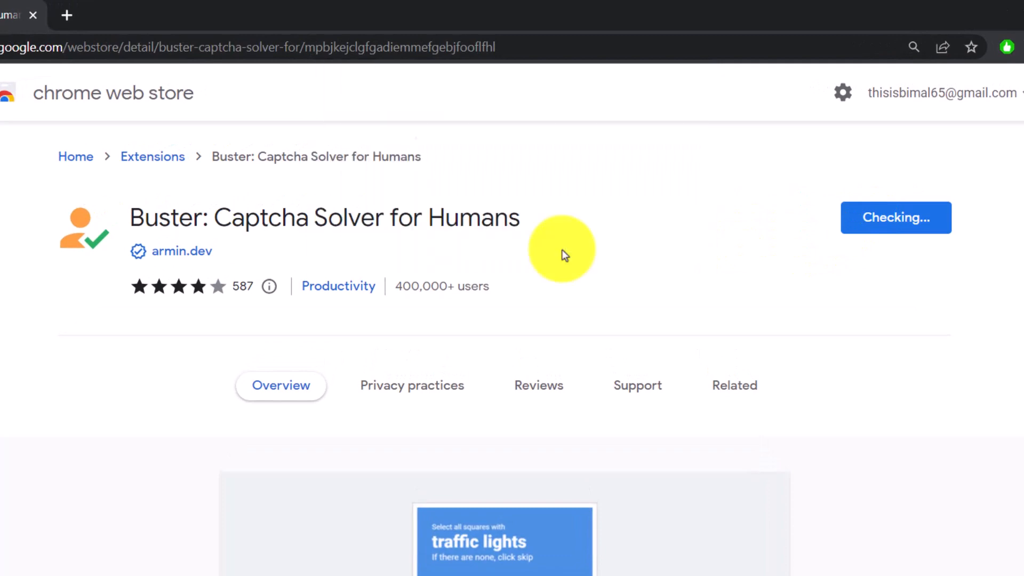
left_click(895, 217)
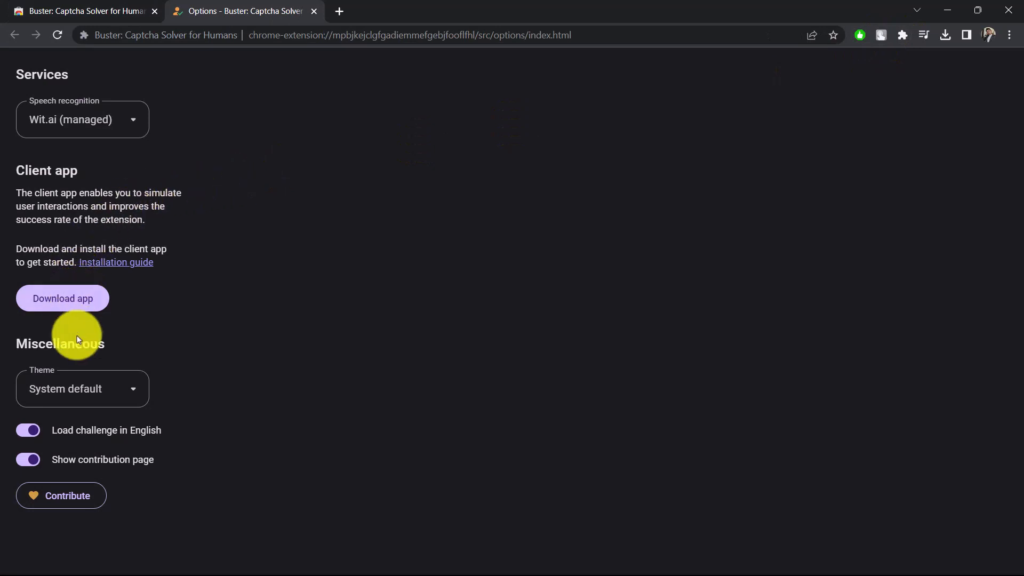
left_click(84, 11)
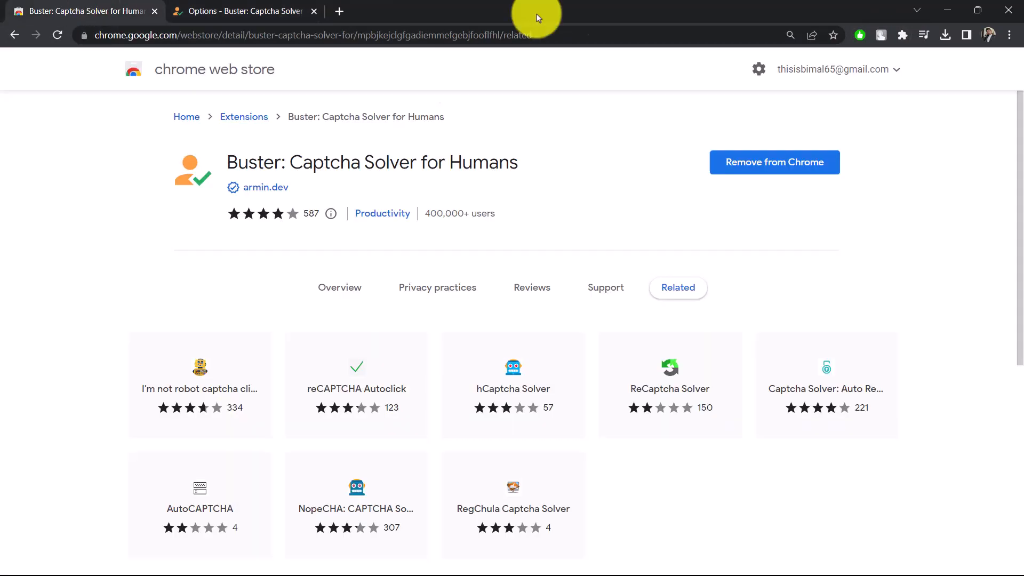
Open the extensions menu and close the Buster options tab.
left_click(902, 36)
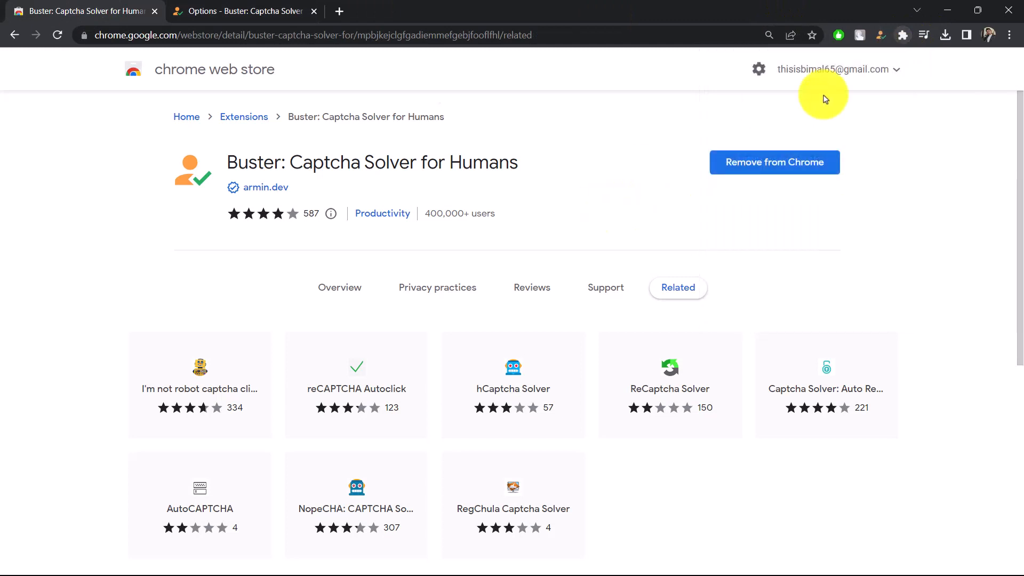
left_click(242, 11)
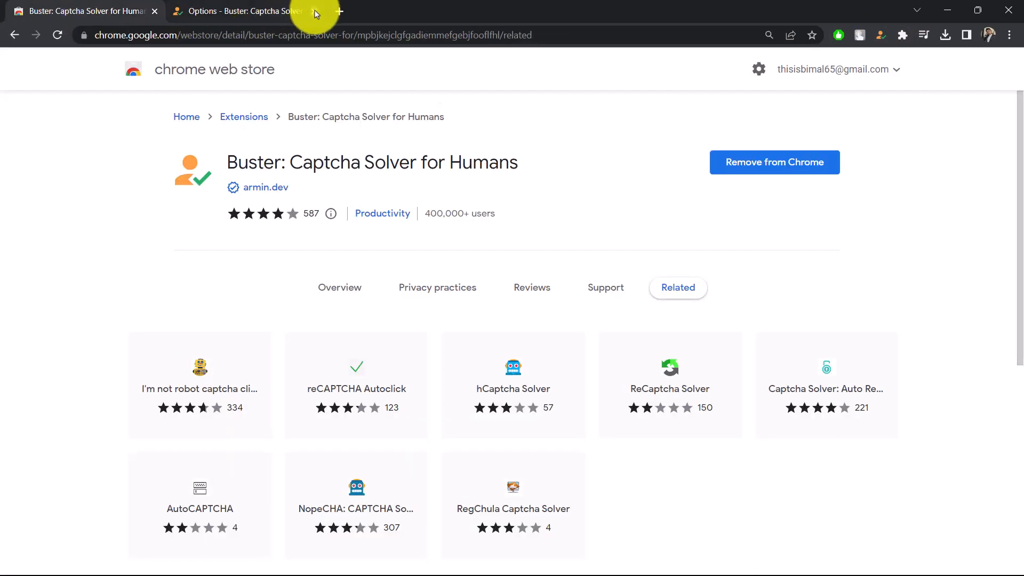
left_click(300, 11)
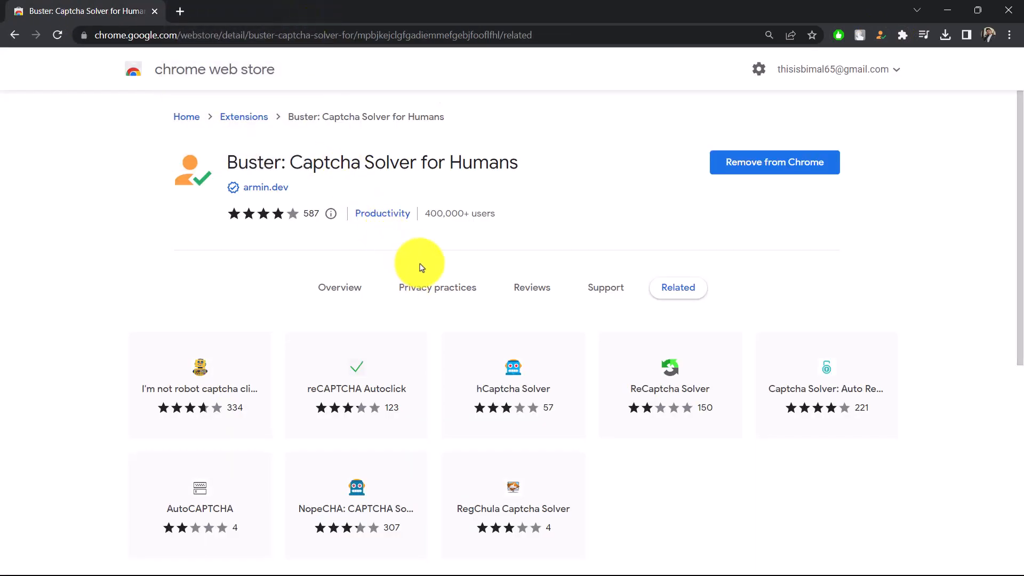